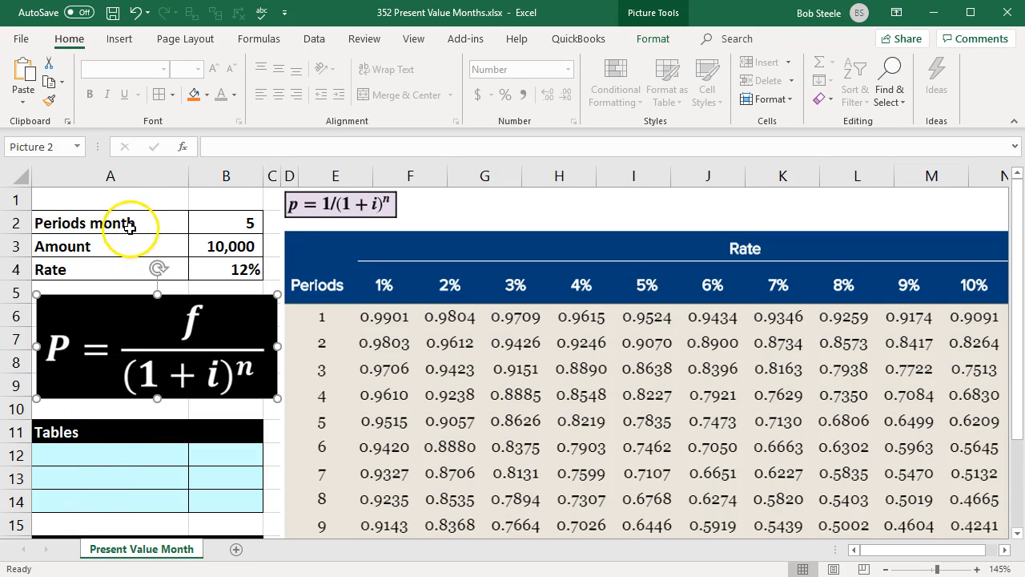
# Review the given values: 5 periods, 10,000 amount, 12% rate, and the PV formula
pyautogui.click(110, 222)
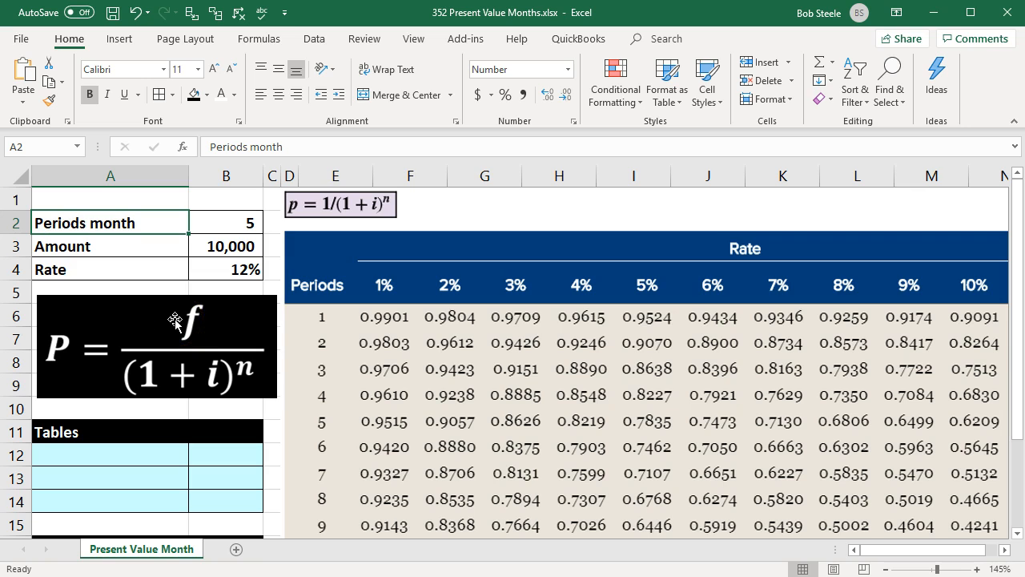
pyautogui.click(110, 246)
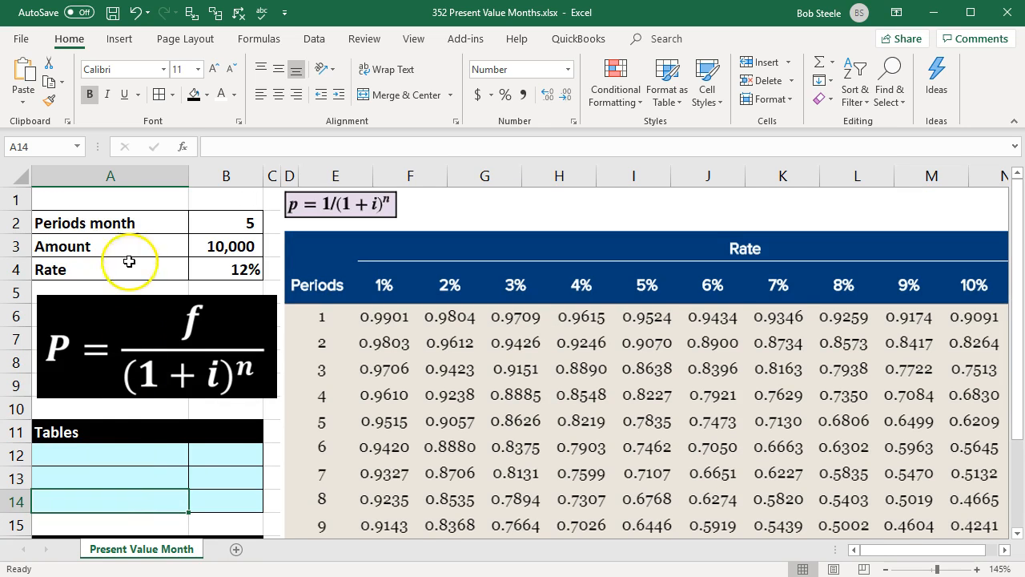
pyautogui.click(110, 222)
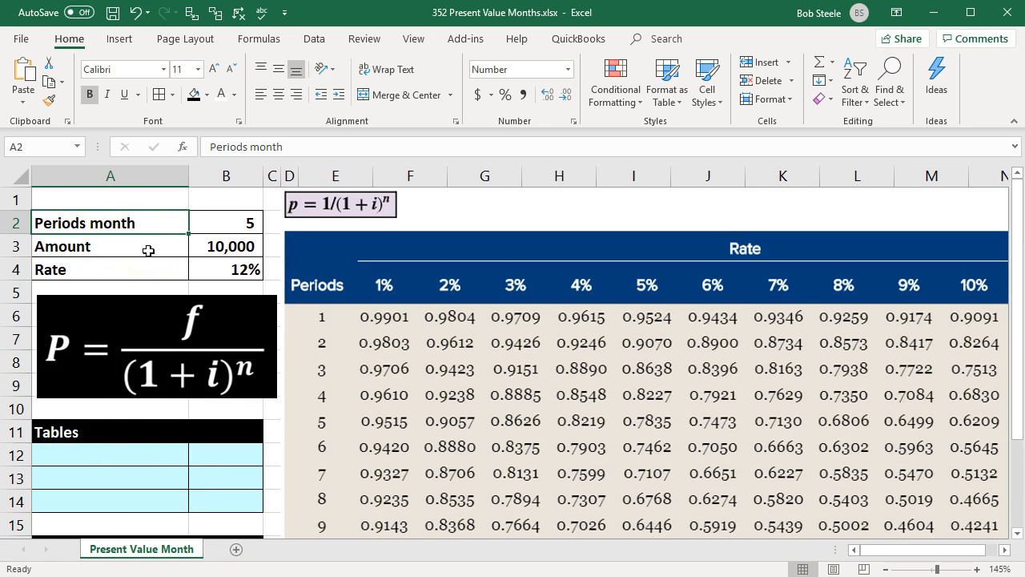
pyautogui.click(226, 222)
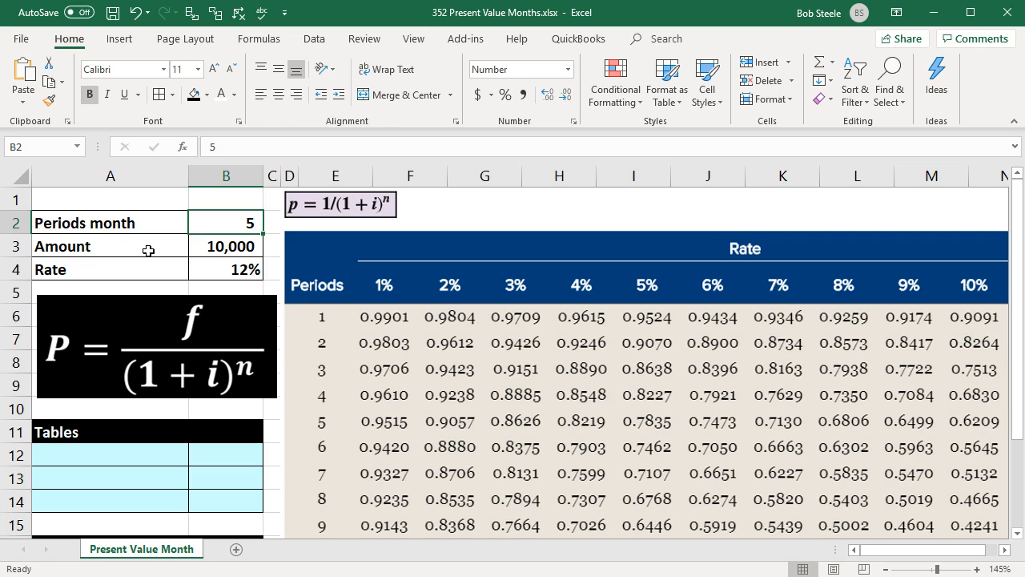
pyautogui.click(225, 246)
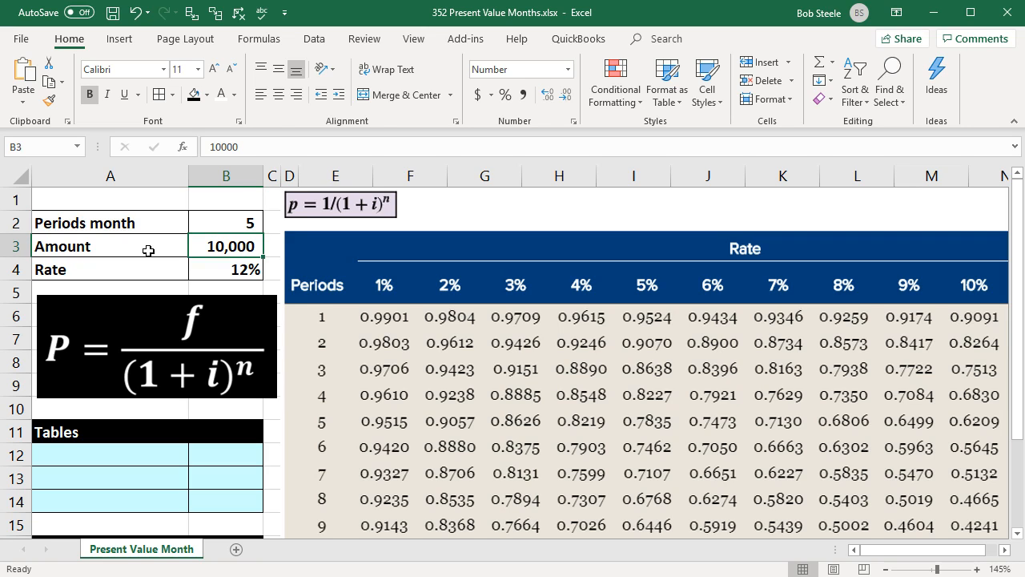
pyautogui.click(225, 269)
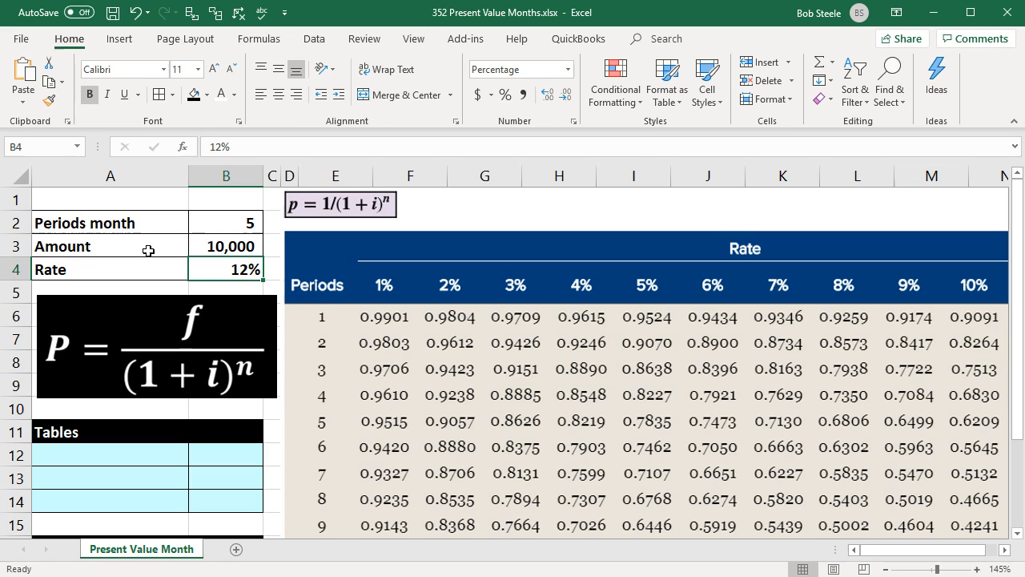
pyautogui.click(157, 346)
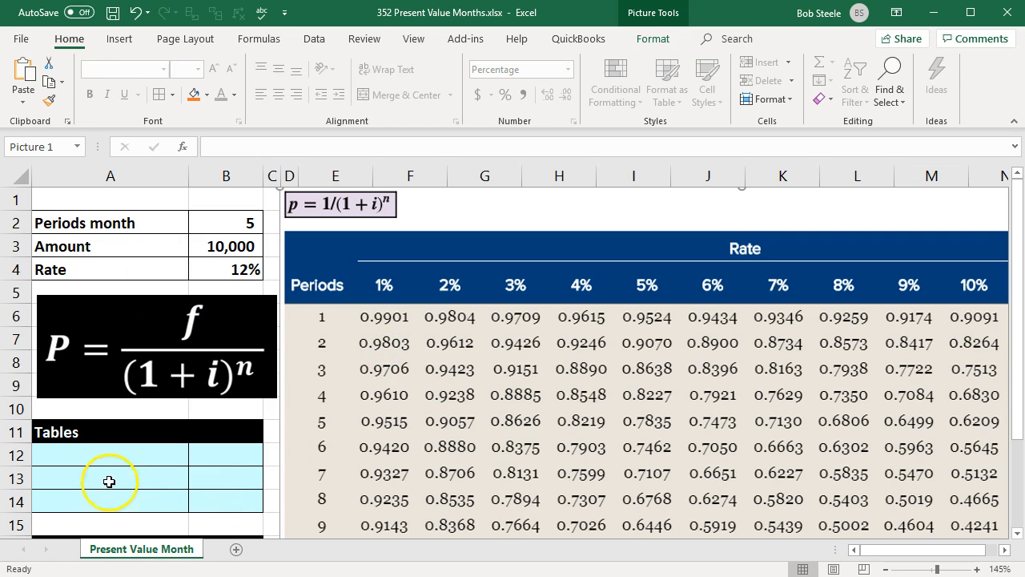
pyautogui.click(110, 479)
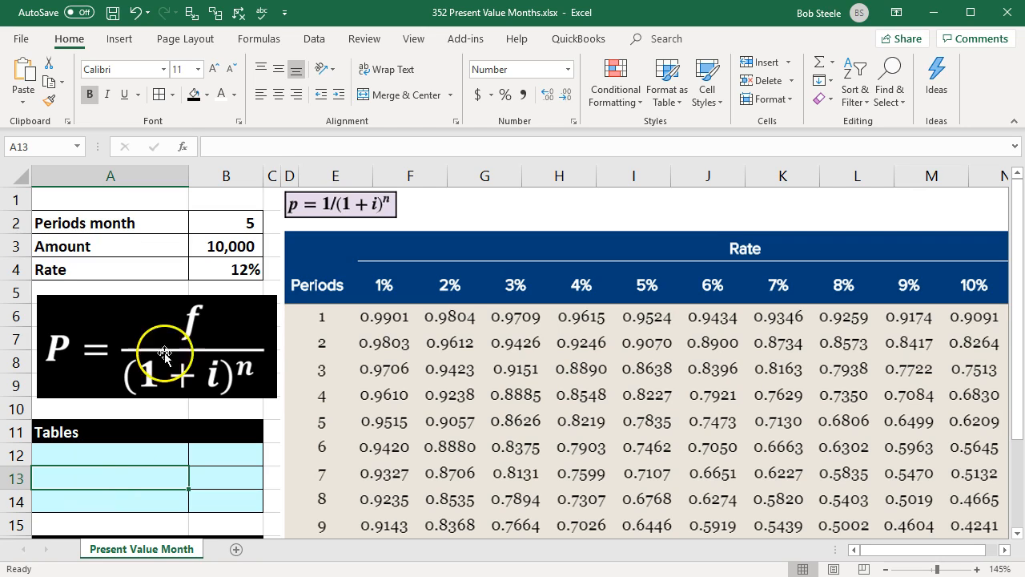
pyautogui.click(226, 222)
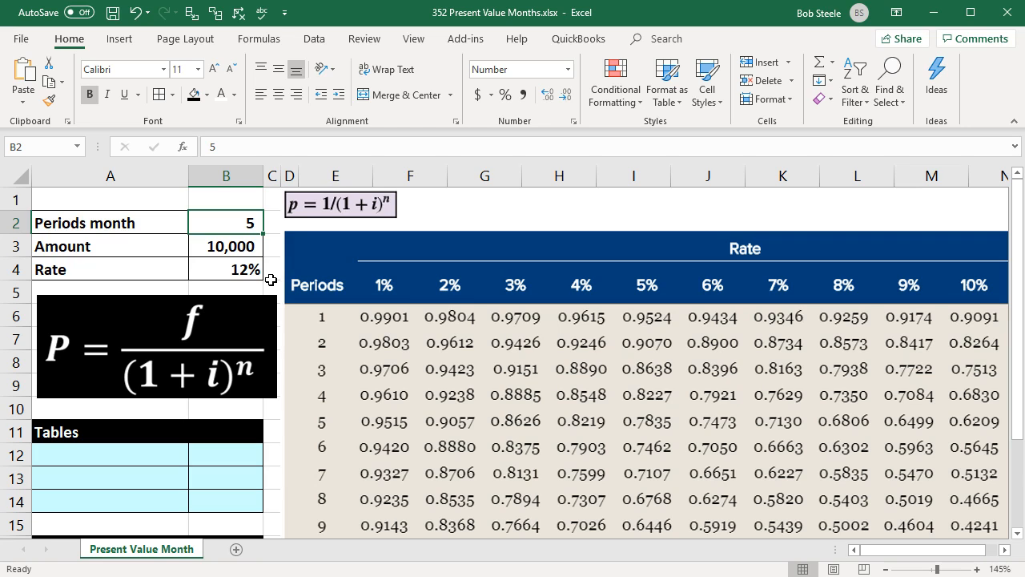
pyautogui.click(225, 269)
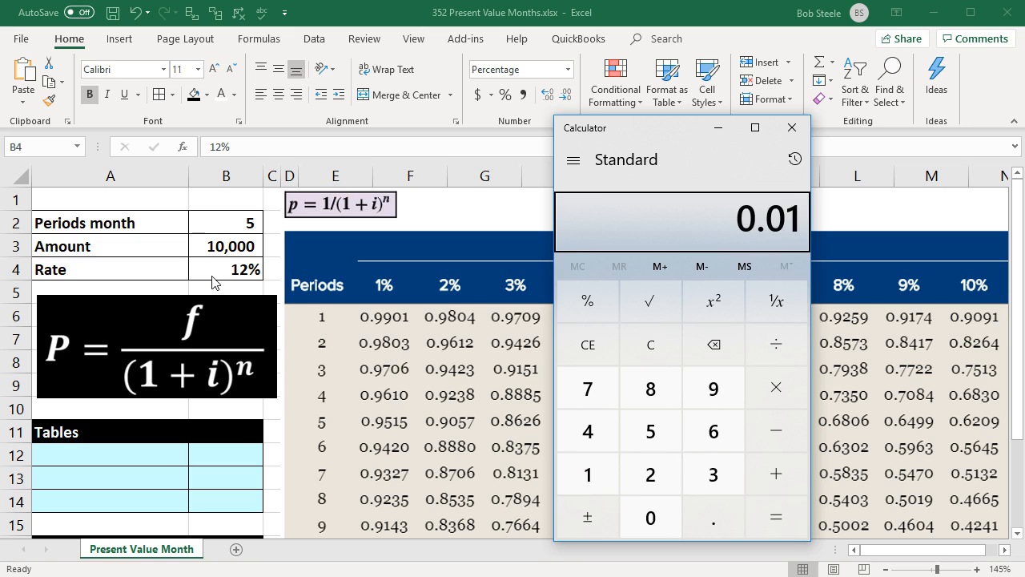
pyautogui.moveTo(719, 235)
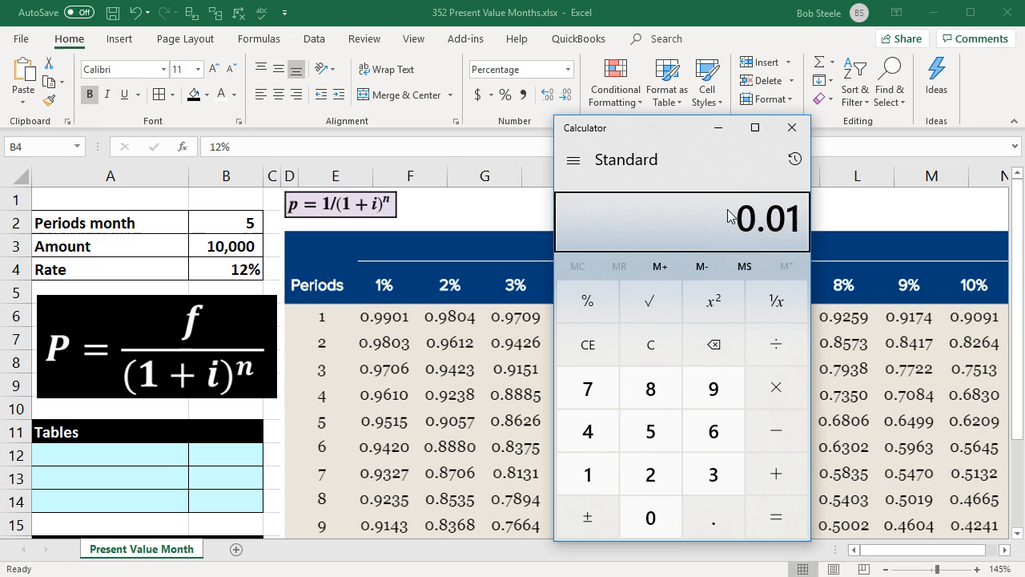
pyautogui.moveTo(792, 128)
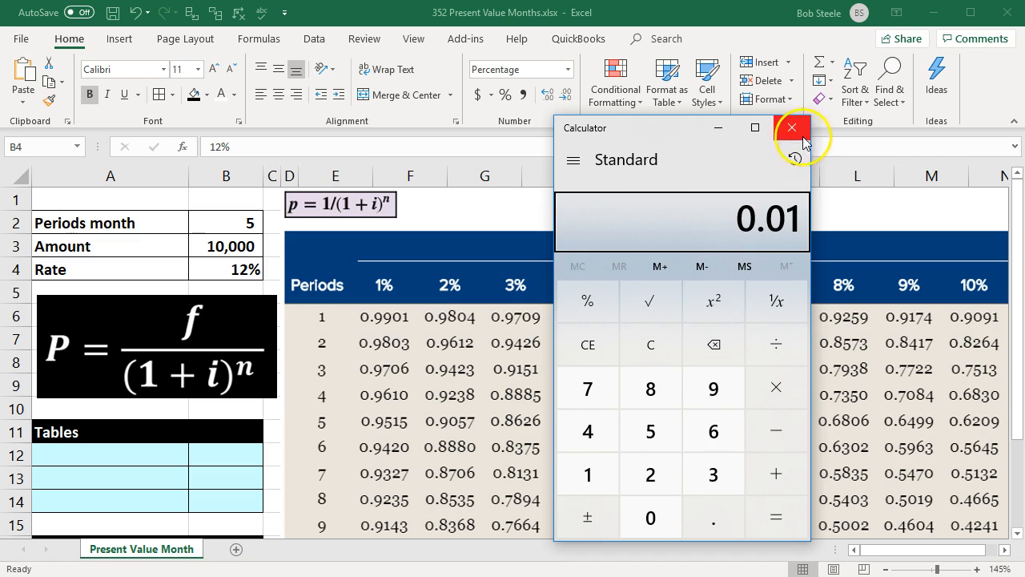
# Add the Amount row to the Tables section, linked to the 10,000 amount with =B7
pyautogui.click(793, 127)
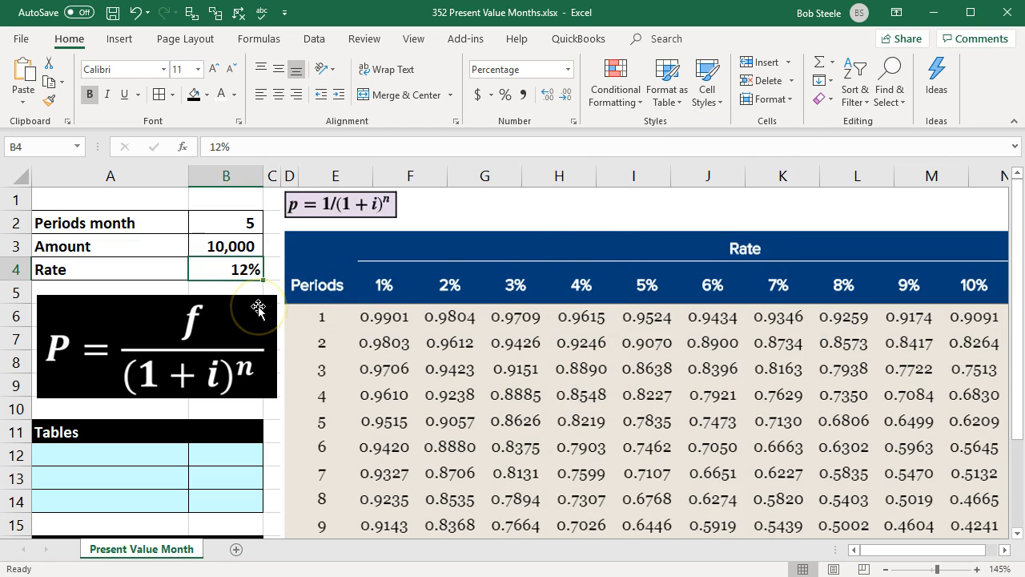
pyautogui.moveTo(181, 286)
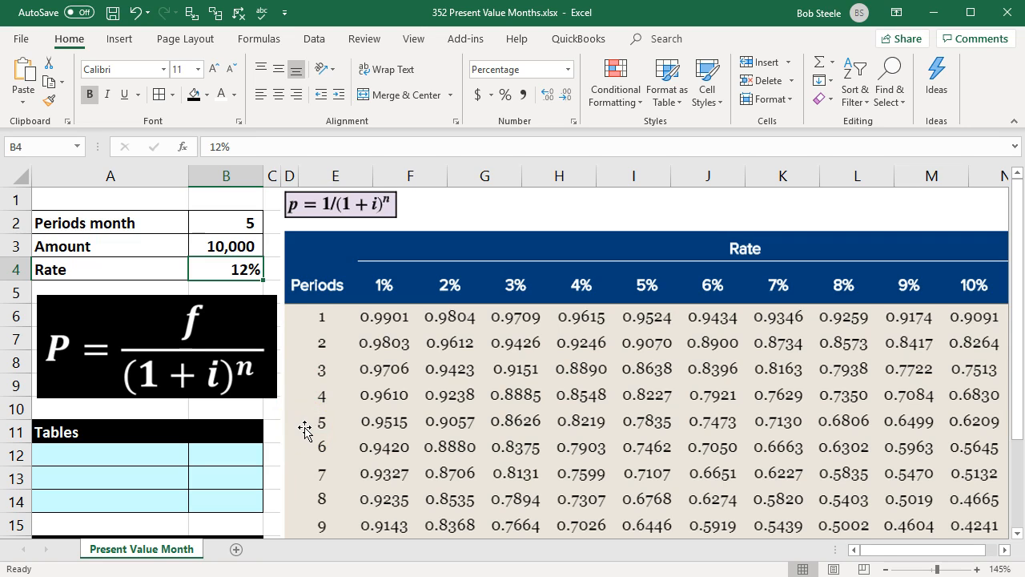
pyautogui.moveTo(612, 300)
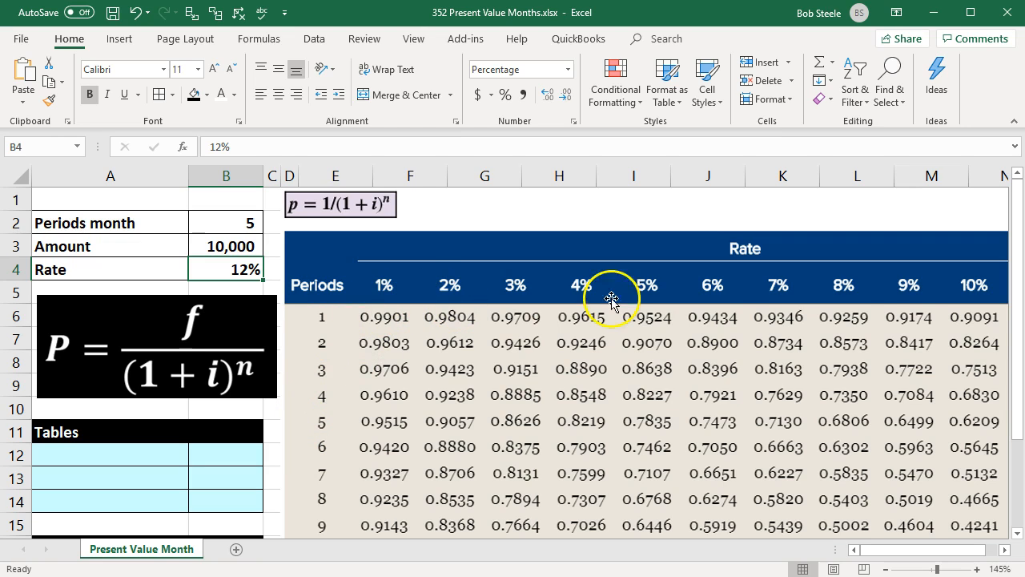
pyautogui.moveTo(929, 292)
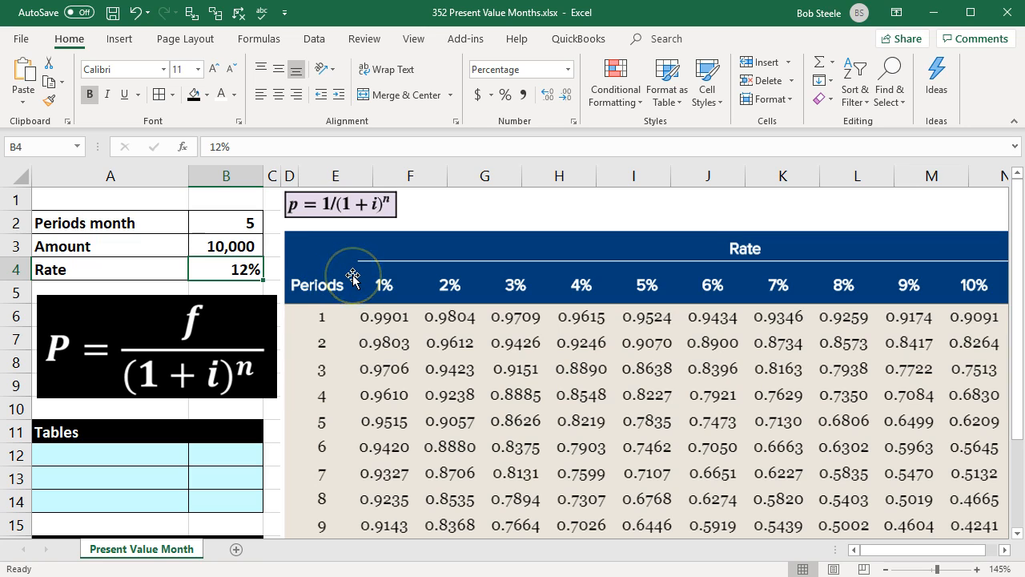
pyautogui.click(111, 455)
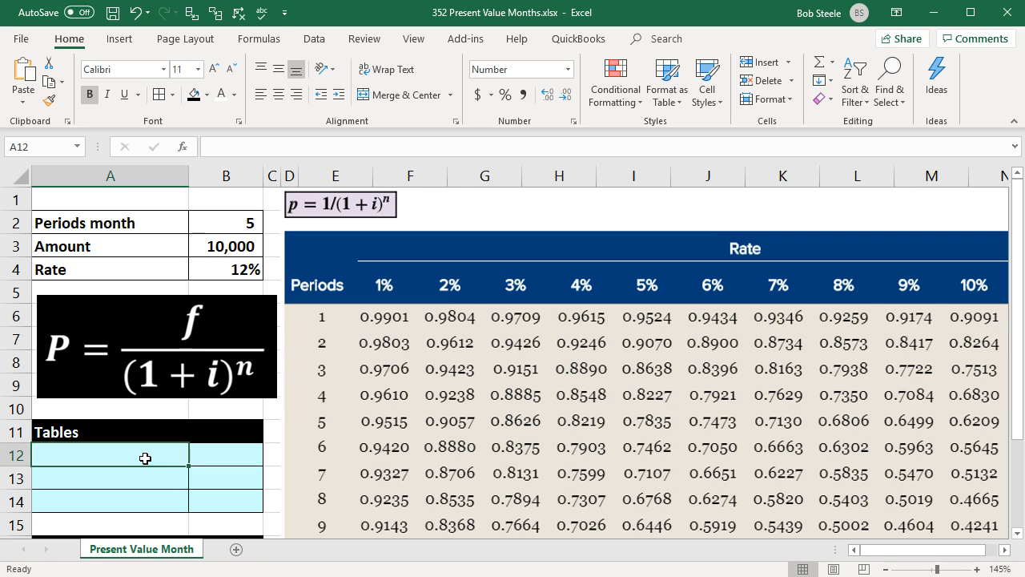
pyautogui.moveTo(311, 436)
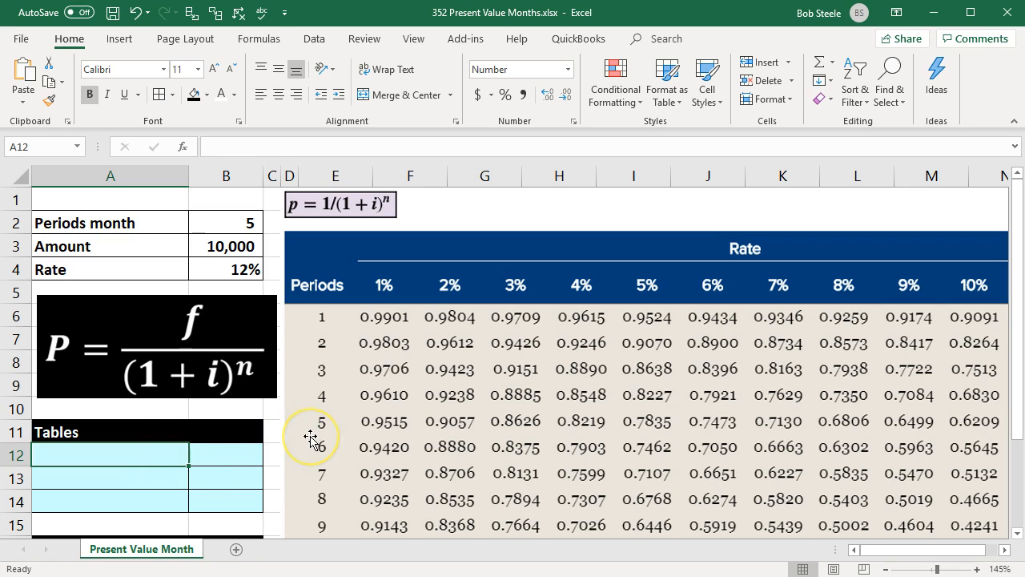
pyautogui.moveTo(383, 315)
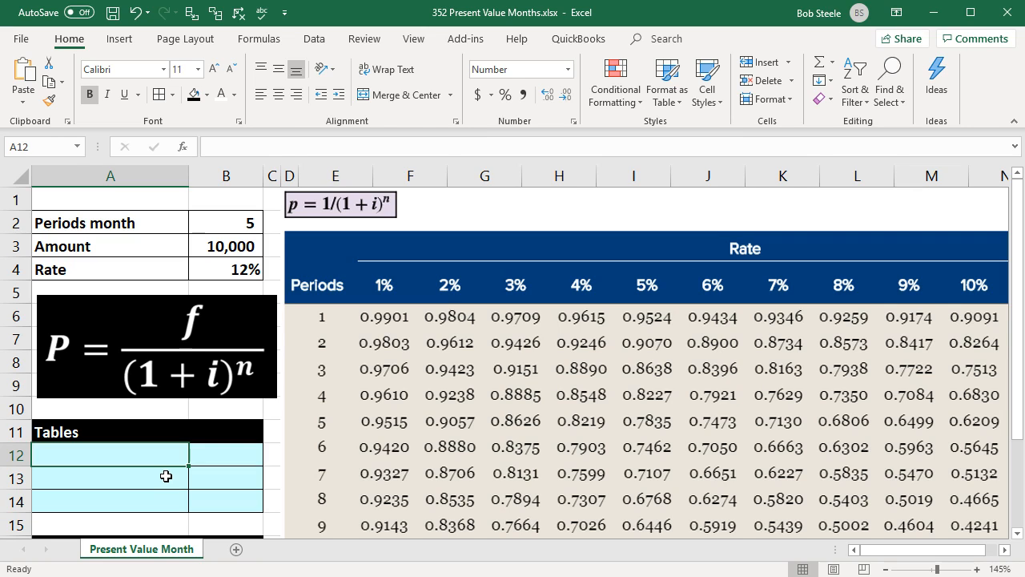
pyautogui.write('=')
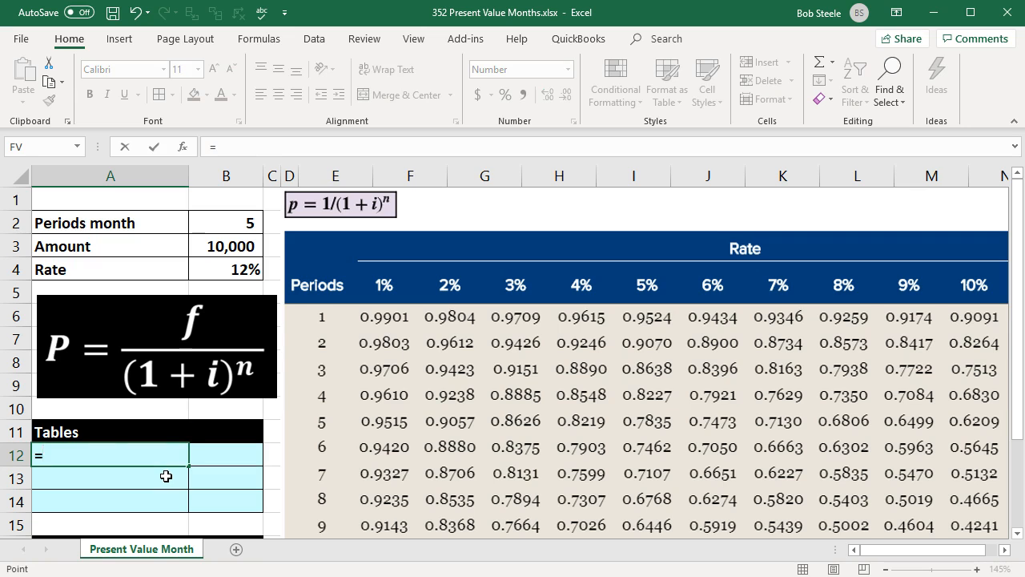
pyautogui.write('Amount')
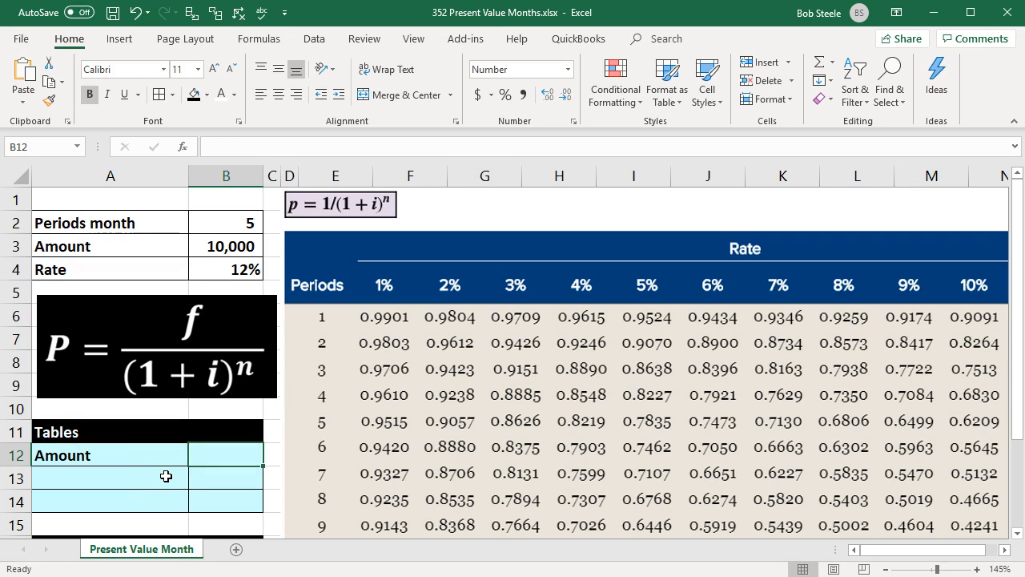
pyautogui.write('=B7')
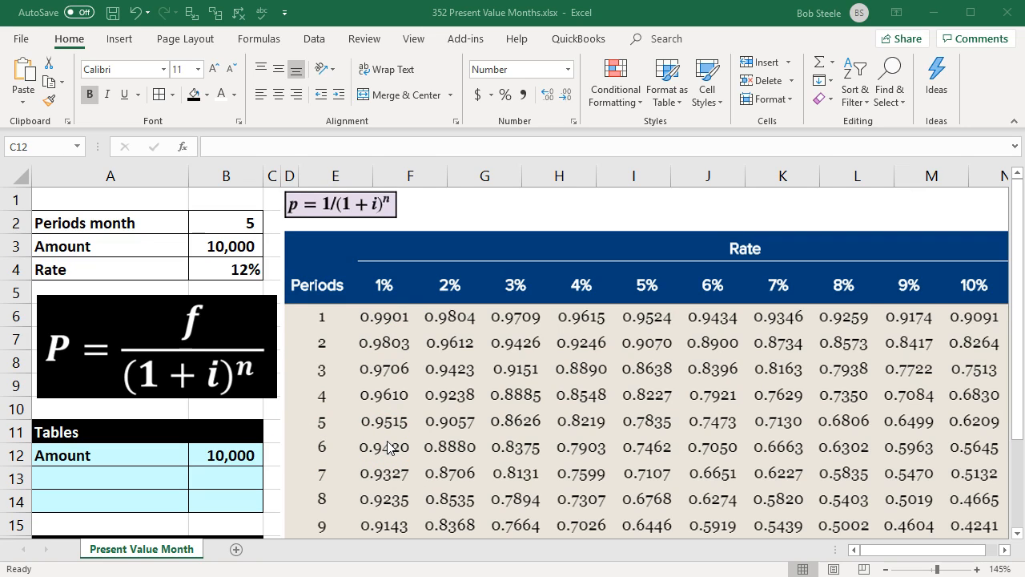
pyautogui.moveTo(335, 447)
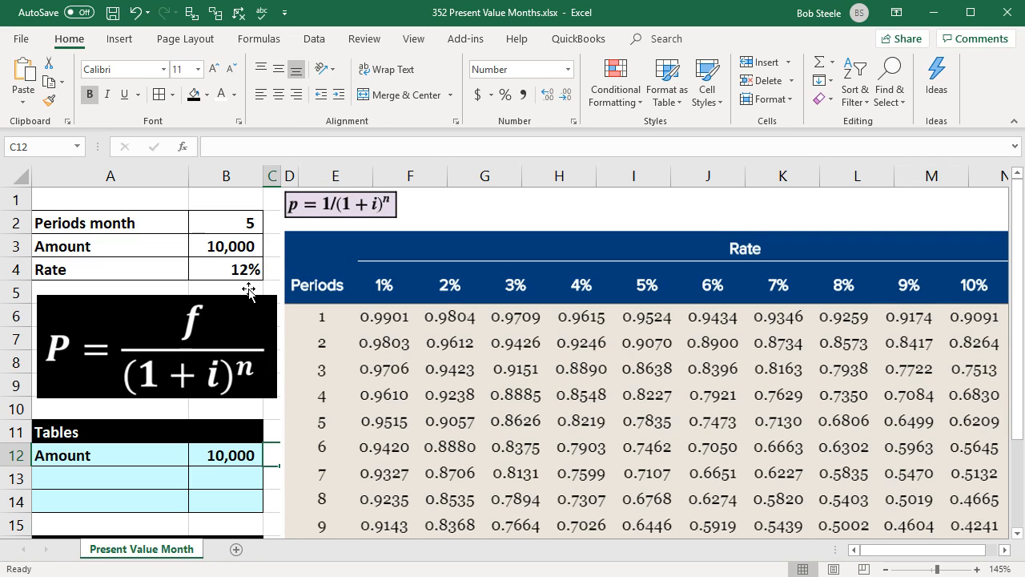
# Enter table factor 0.9515 and compute present value 9,515 with =B12*B13
pyautogui.click(226, 221)
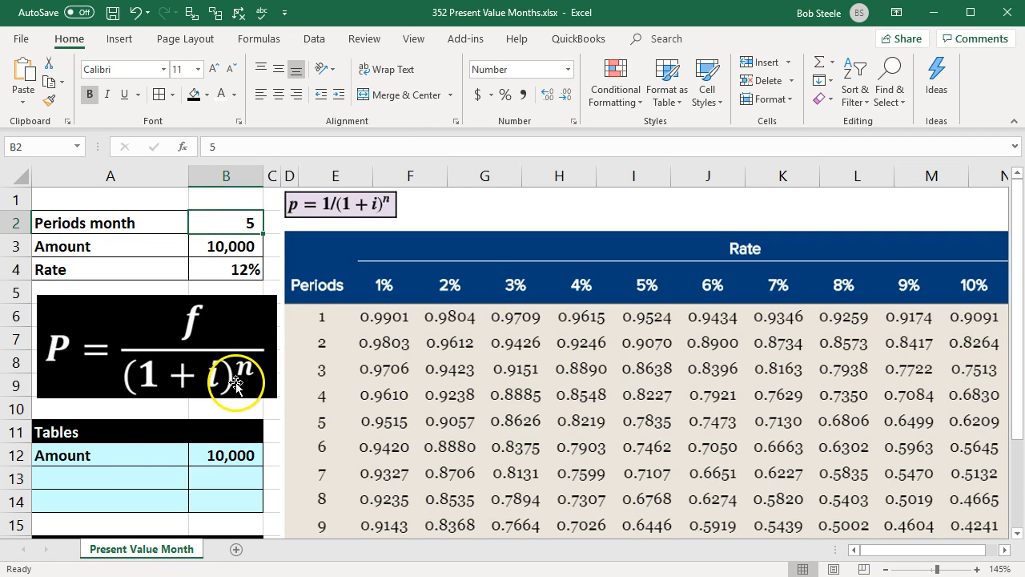
pyautogui.write('Table')
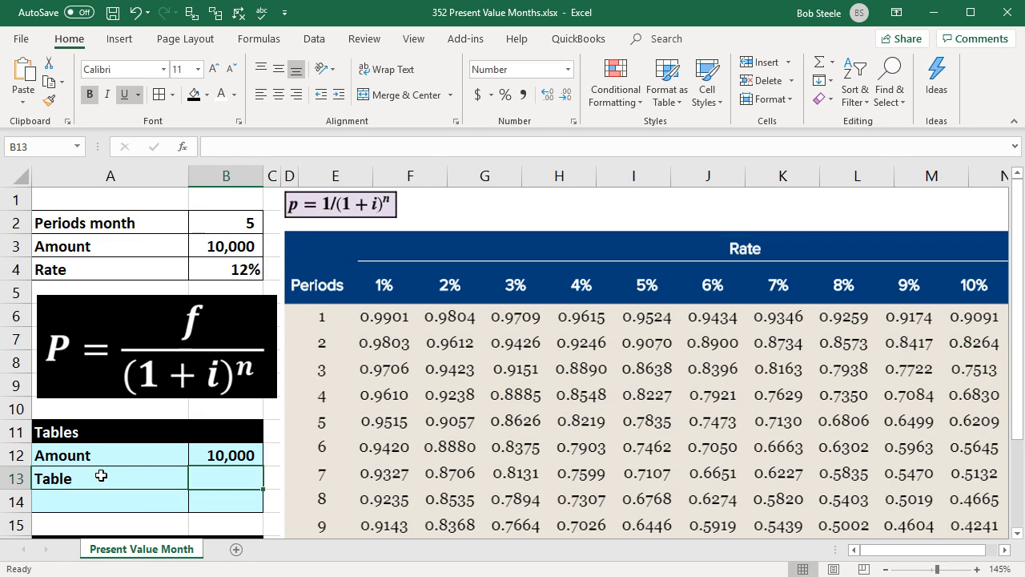
pyautogui.write('.952')
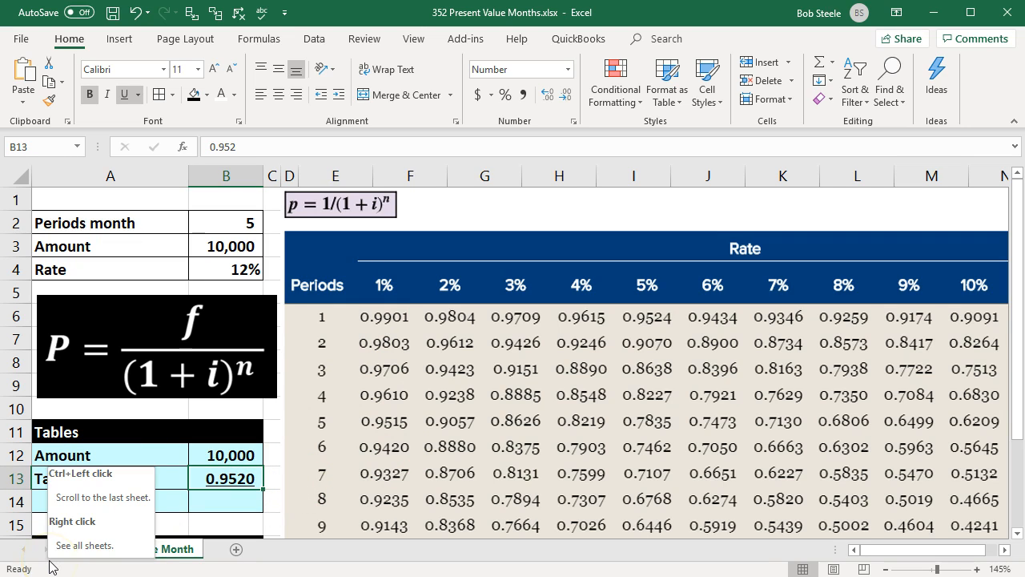
pyautogui.write('.95')
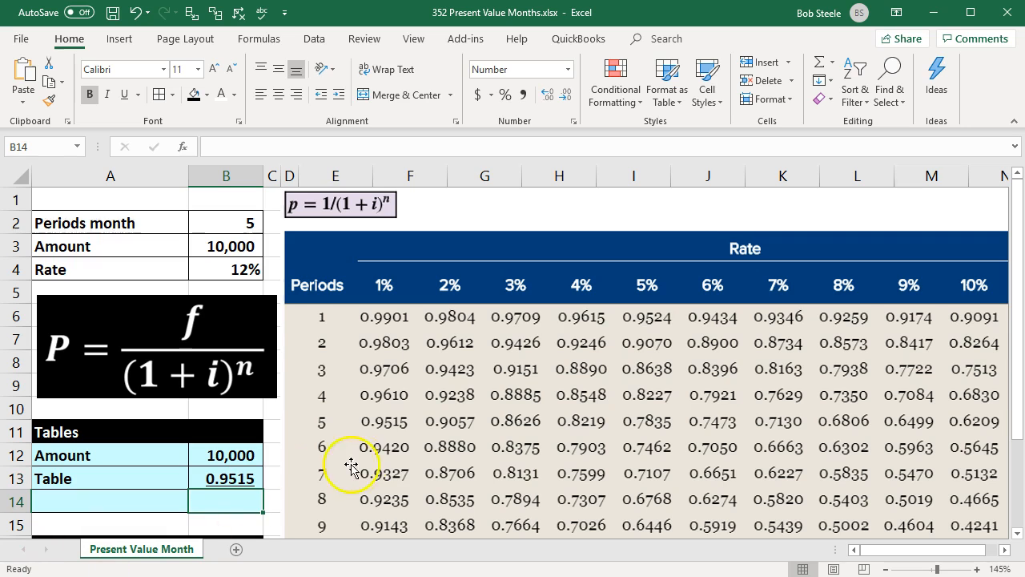
pyautogui.moveTo(393, 297)
pyautogui.write('=B12*')
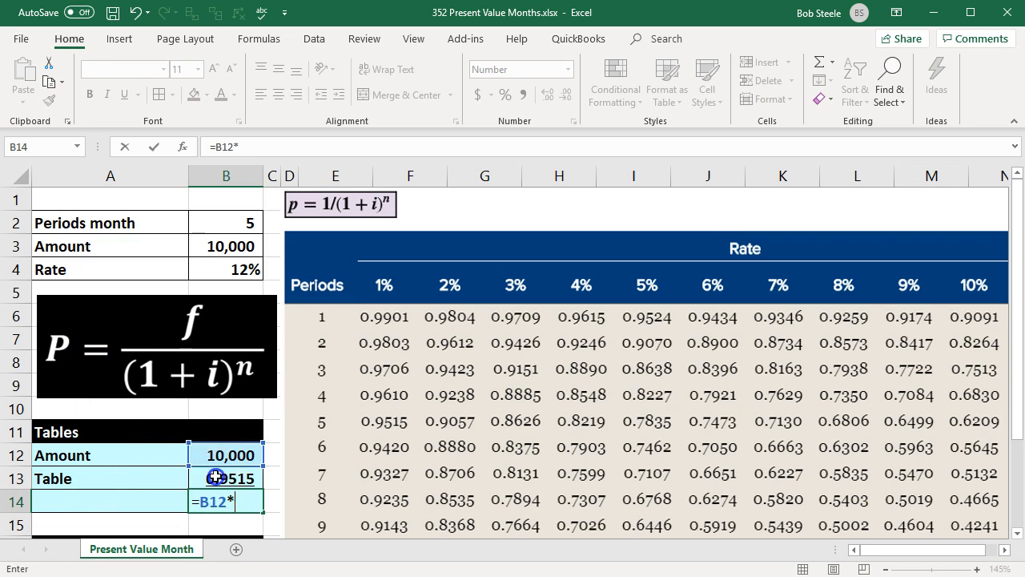
pyautogui.press('enter')
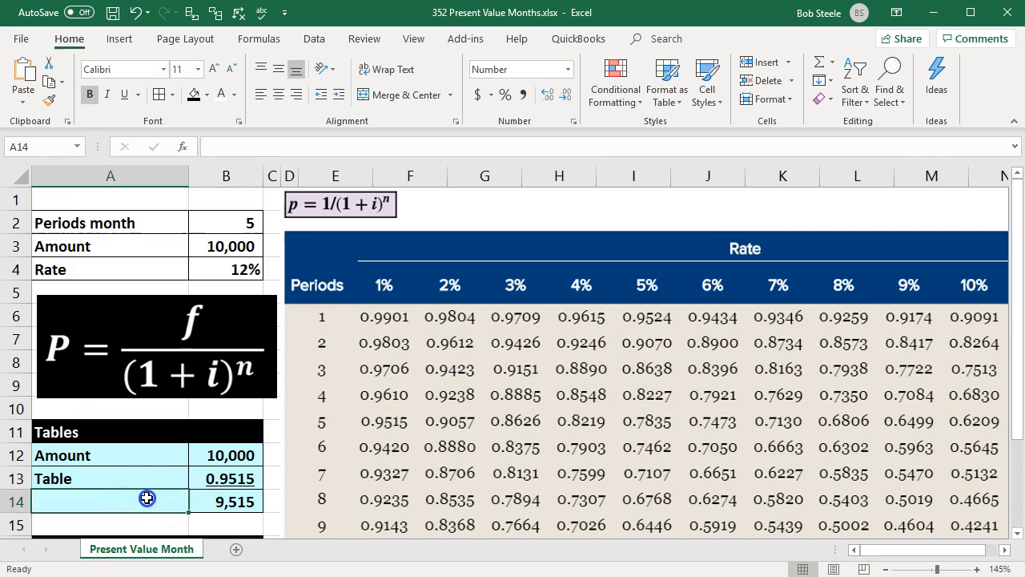
pyautogui.scroll(-3)
pyautogui.write('Present value')
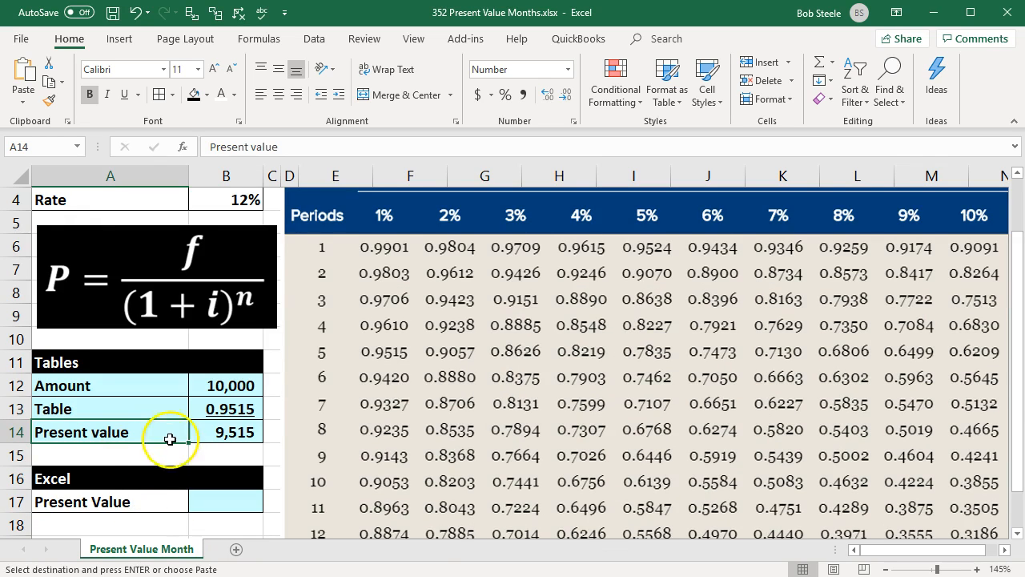
# Insert the PV function into the Excel Present Value cell B17
pyautogui.click(225, 501)
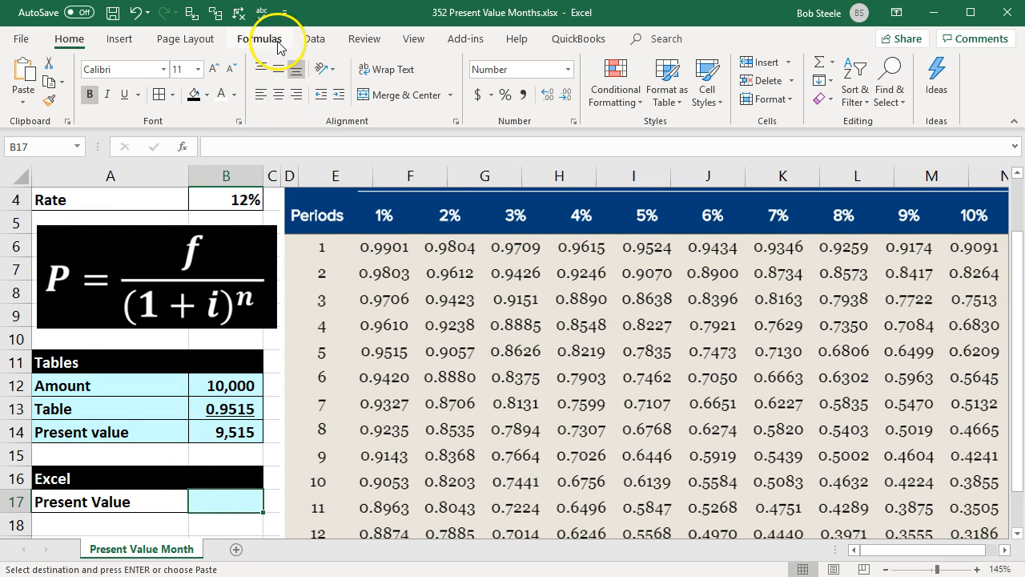
pyautogui.click(259, 39)
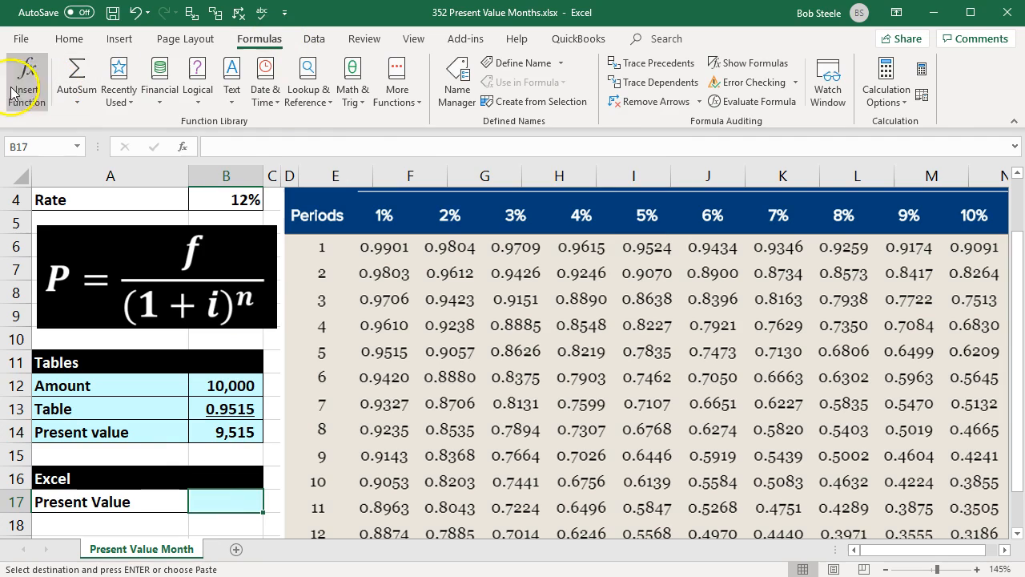
pyautogui.click(27, 80)
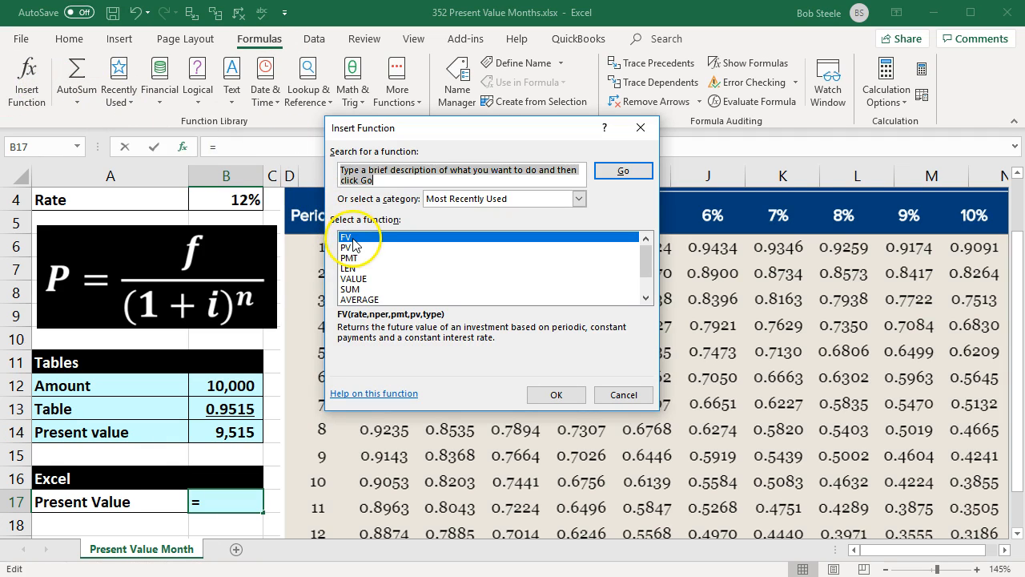
pyautogui.click(348, 246)
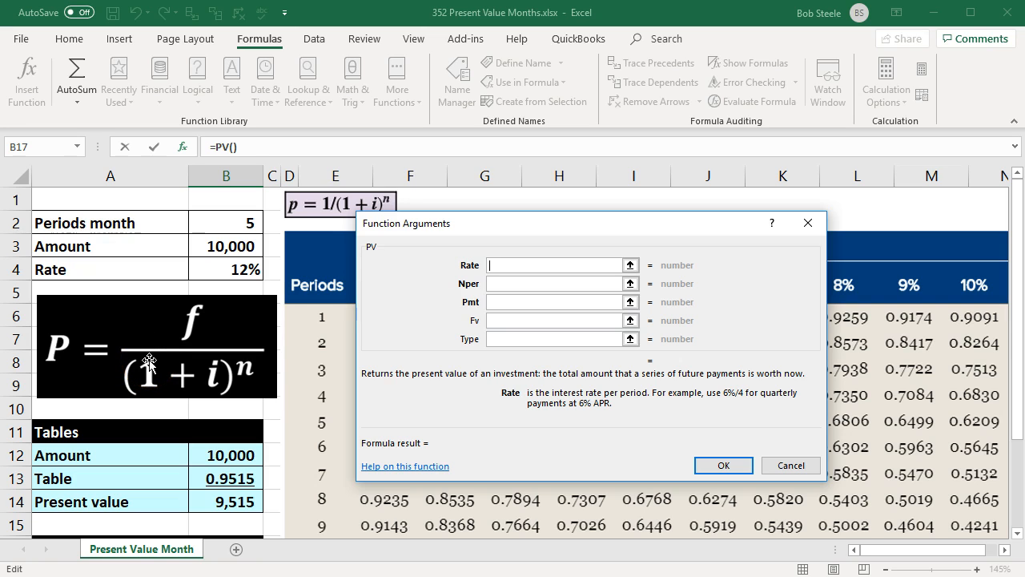
# Fill the PV arguments Rate B4/12, Nper B2, Pmt 0, Fv B3 and confirm
pyautogui.click(216, 262)
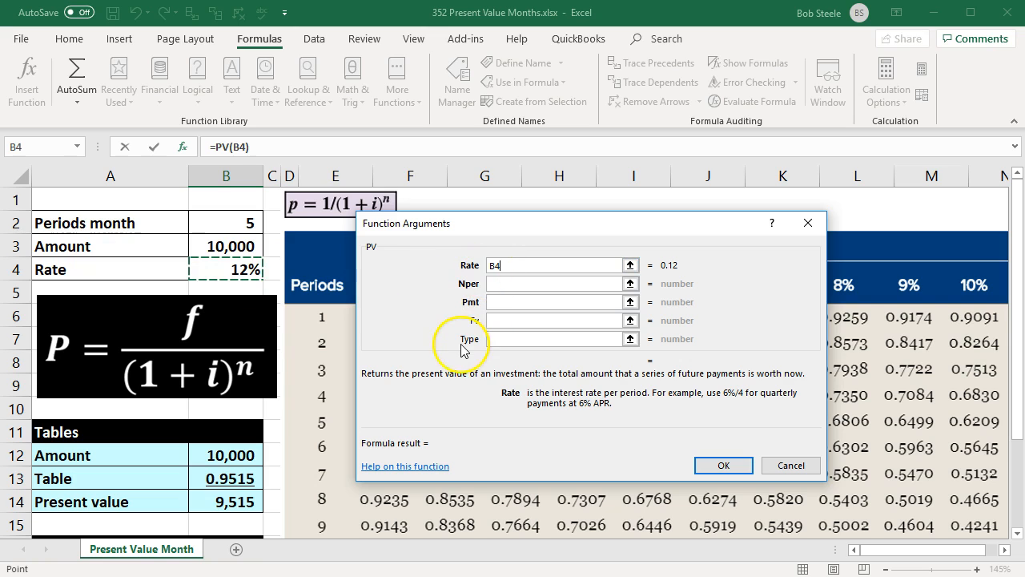
pyautogui.write('/12')
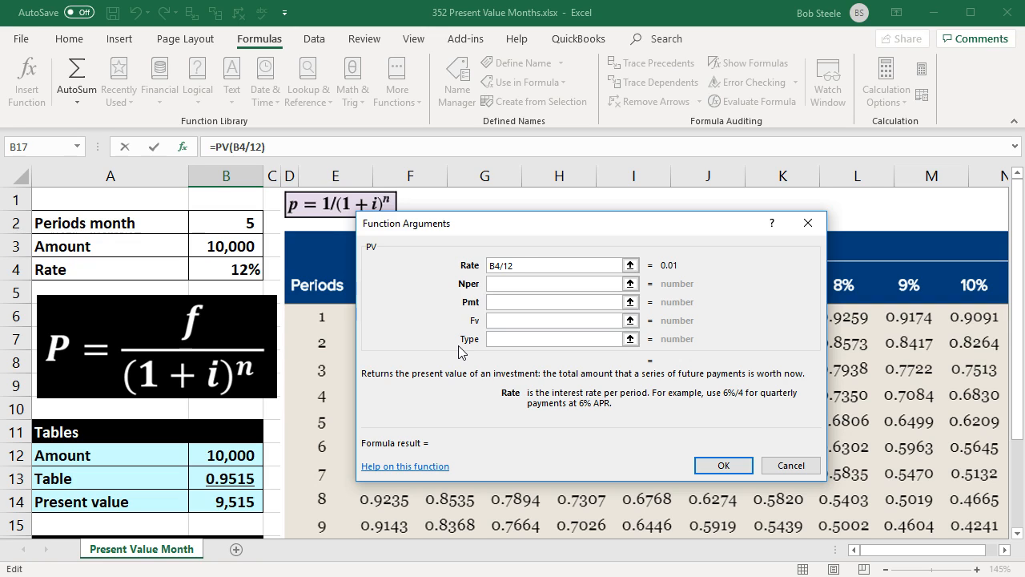
pyautogui.moveTo(235, 290)
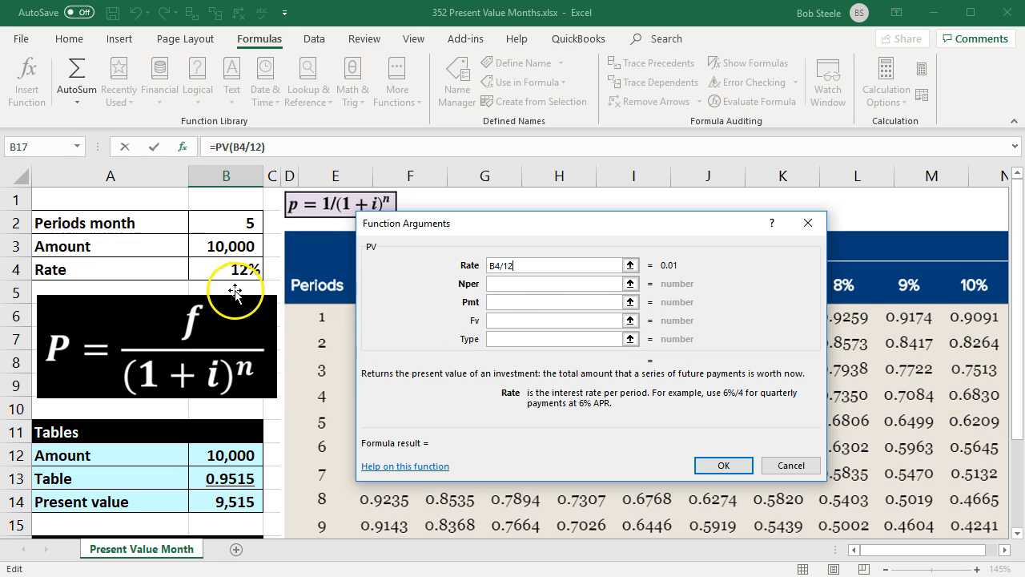
pyautogui.click(553, 282)
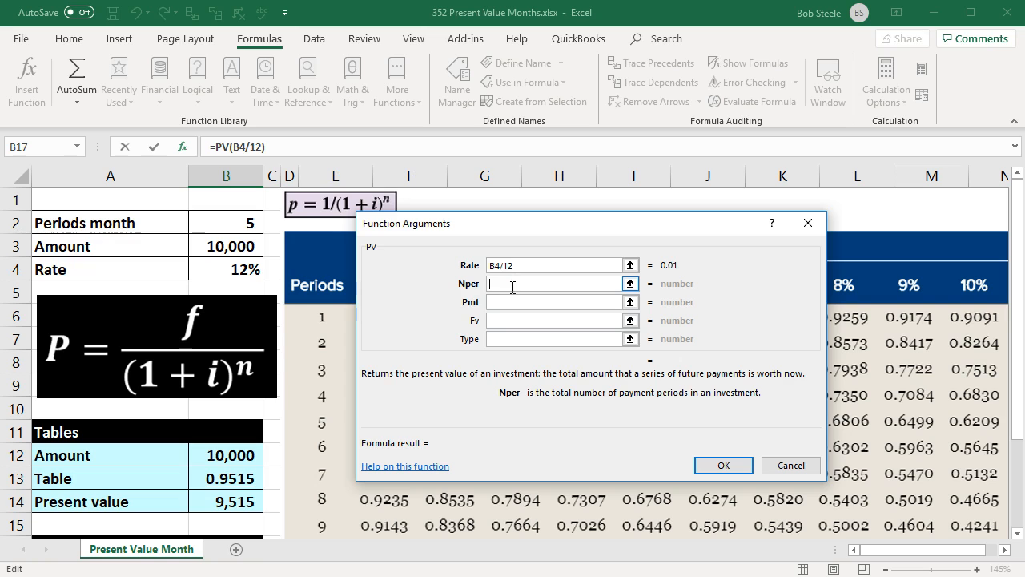
pyautogui.click(225, 222)
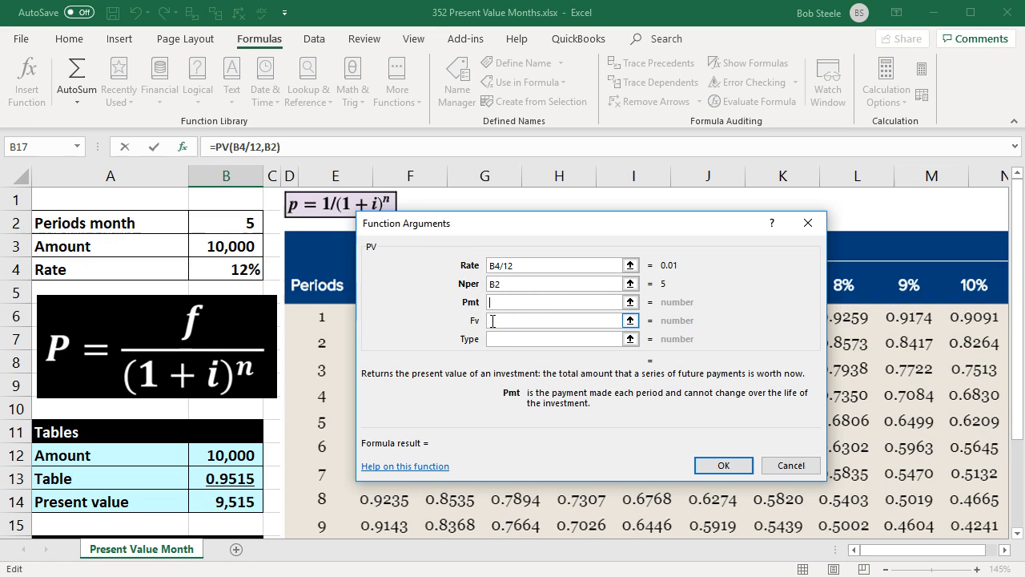
pyautogui.write('0')
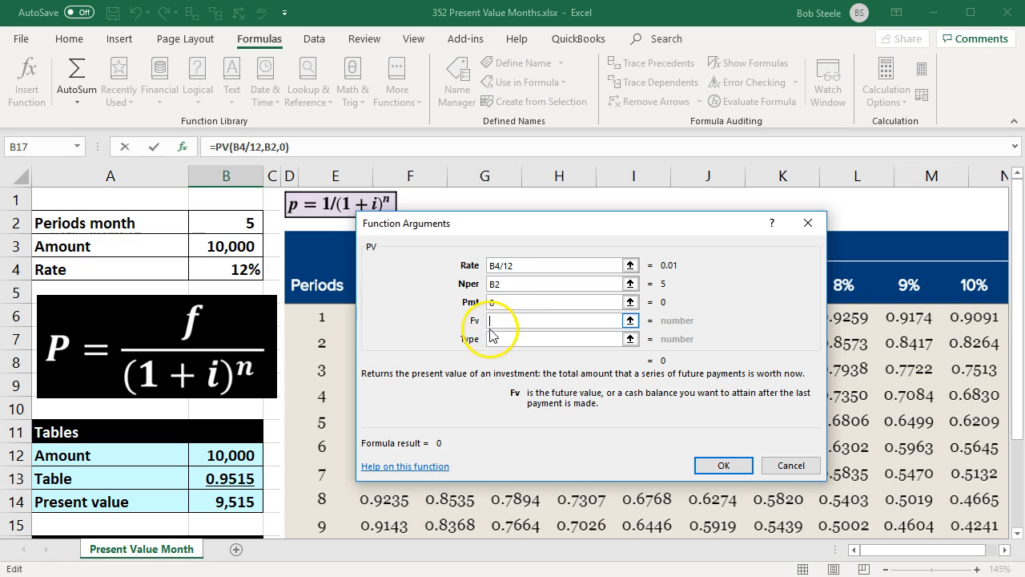
pyautogui.click(225, 246)
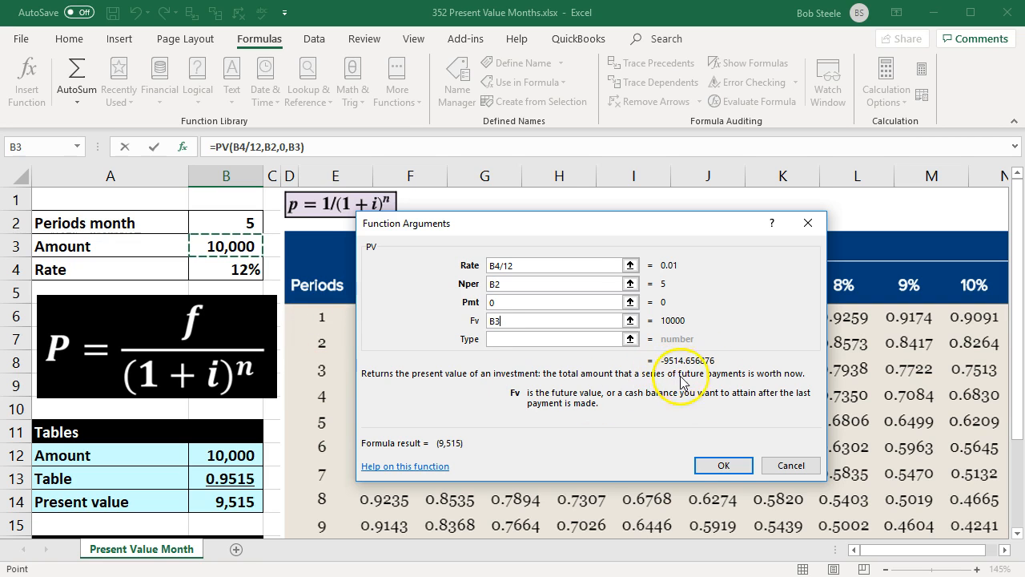
pyautogui.click(721, 465)
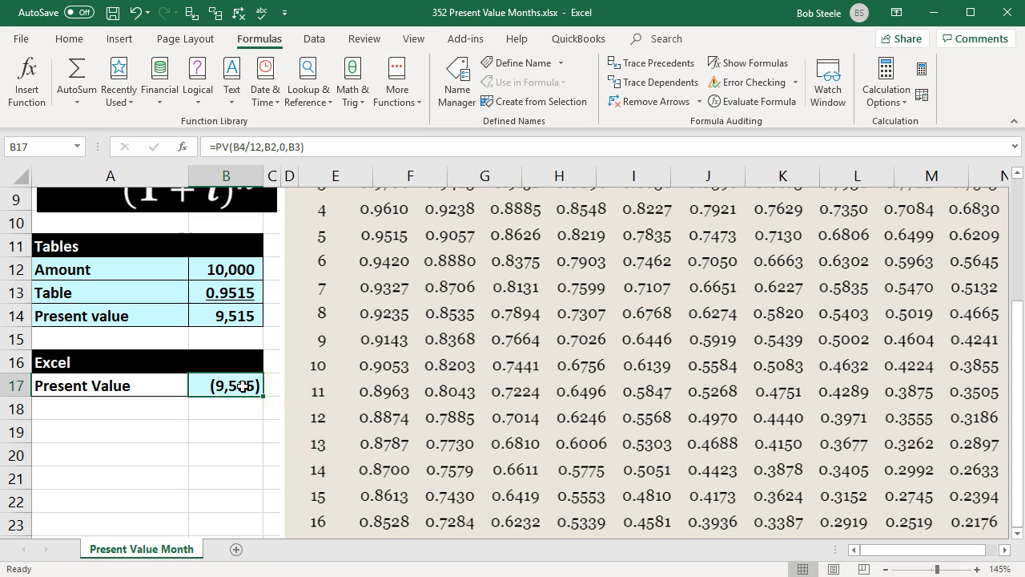
# Change B17 to =-PV(B4/12,B2,0,B3) so it shows positive 9,515, then review its references
pyautogui.doubleClick(225, 385)
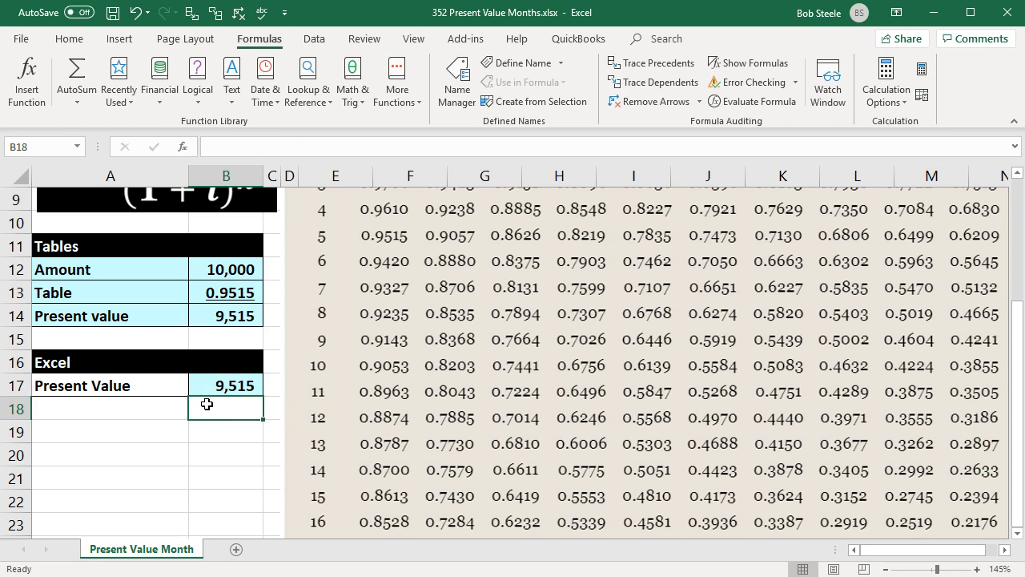
pyautogui.doubleClick(226, 385)
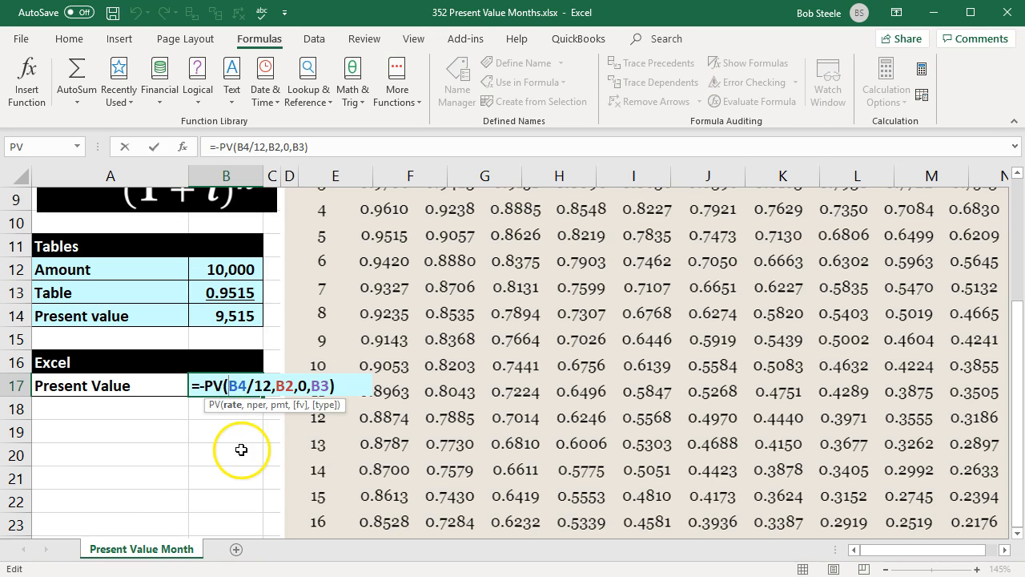
pyautogui.moveTo(207, 385)
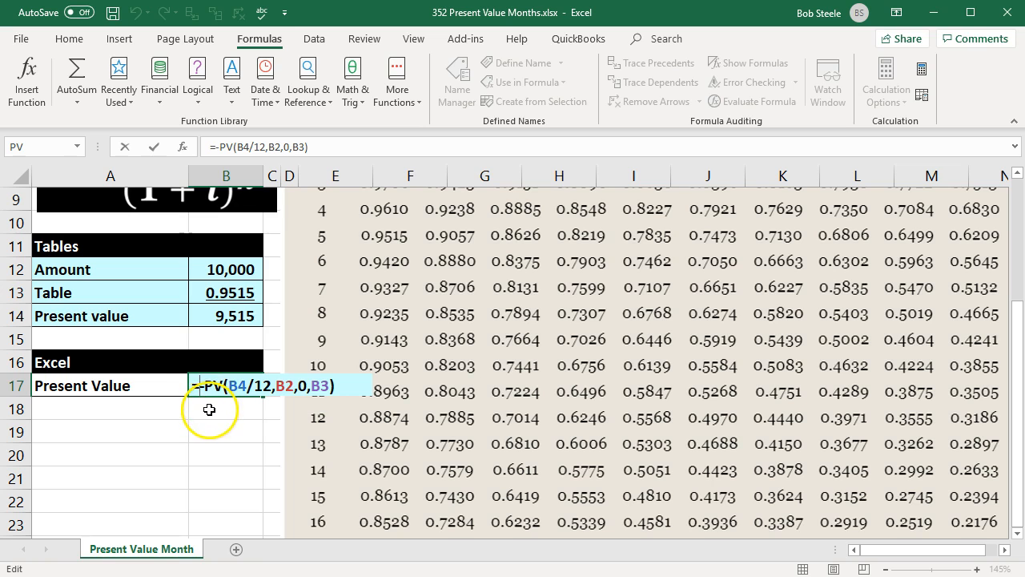
pyautogui.moveTo(194, 494)
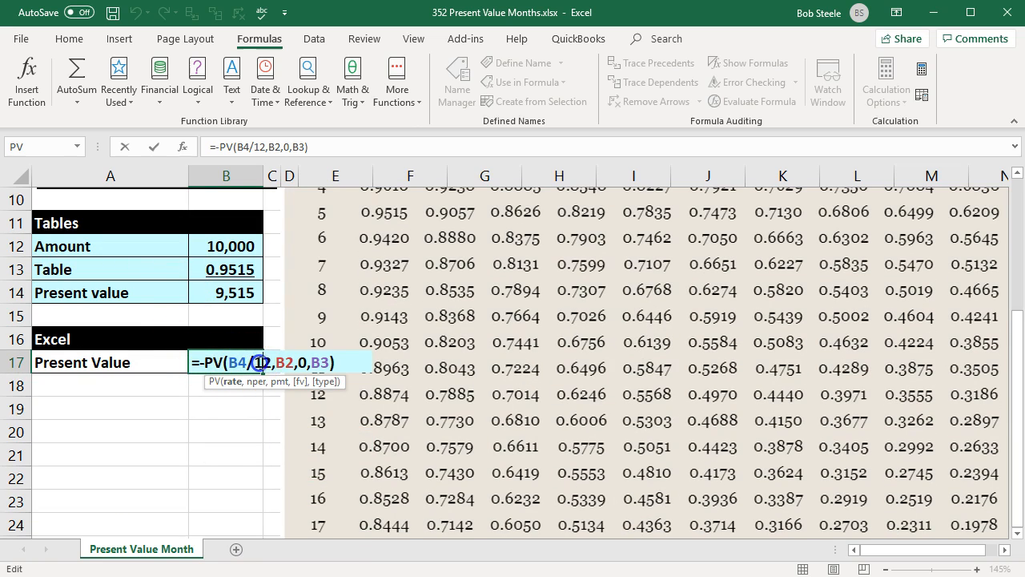
pyautogui.moveTo(291, 303)
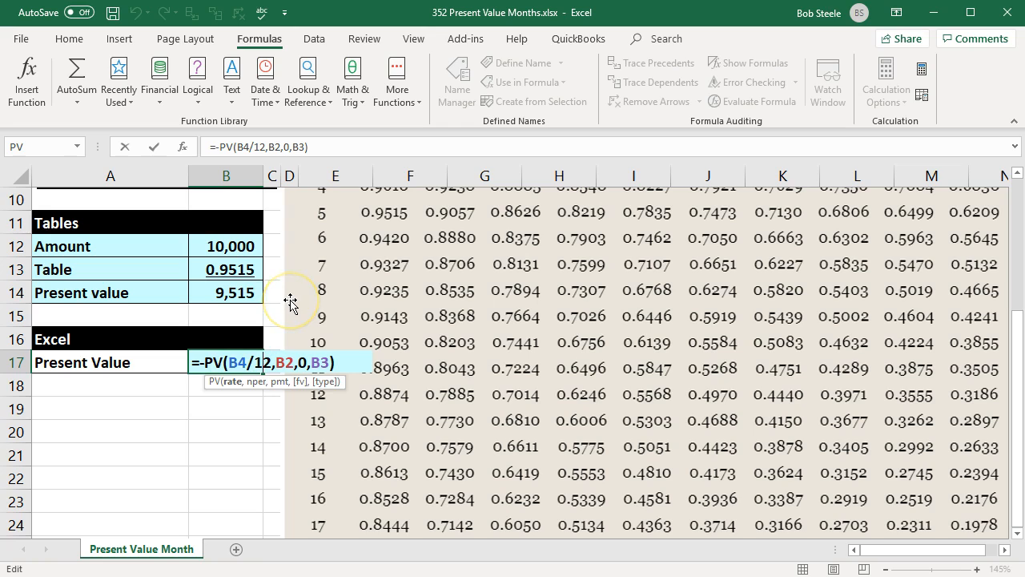
pyautogui.moveTo(278, 368)
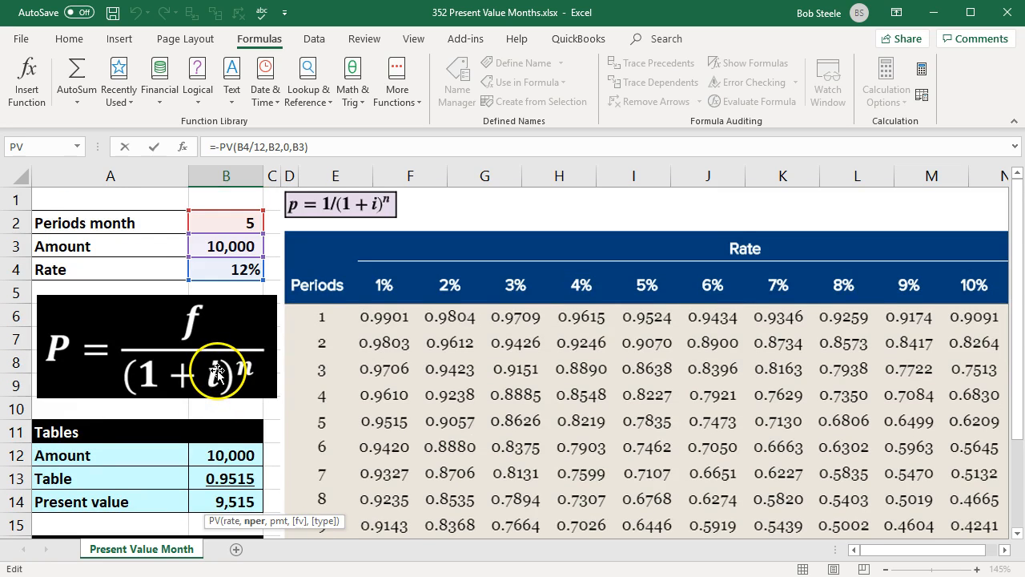
pyautogui.scroll(-3)
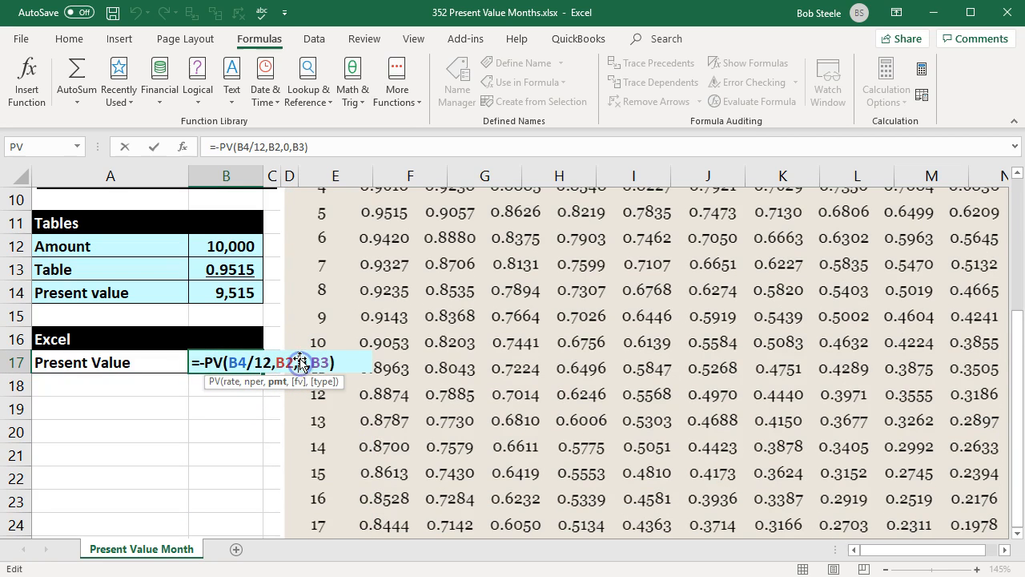